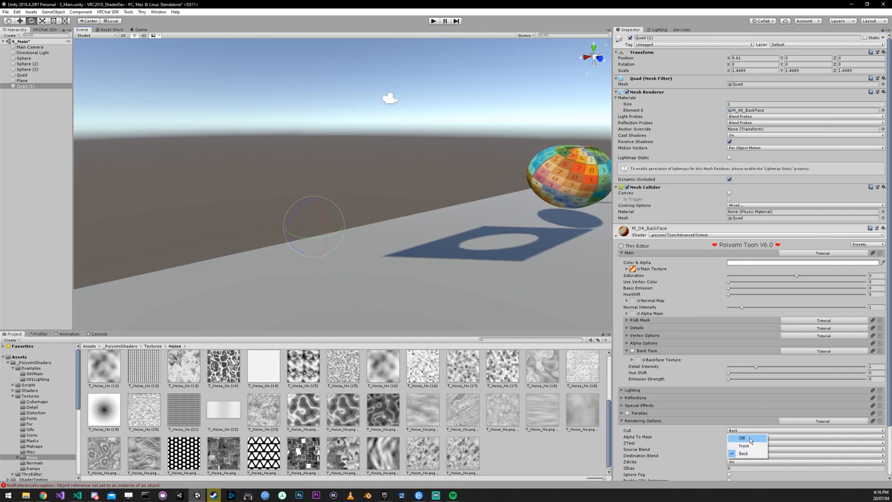
# Set the material's Cull option to Off so the tufted back face renders
pyautogui.click(743, 438)
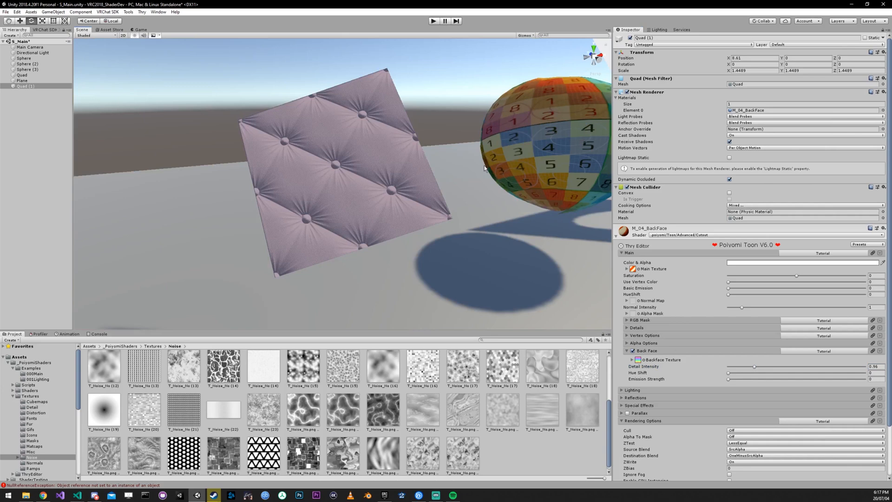
# Zoom in on the quad to inspect the tufted fabric's buttons and folds
pyautogui.scroll(3)
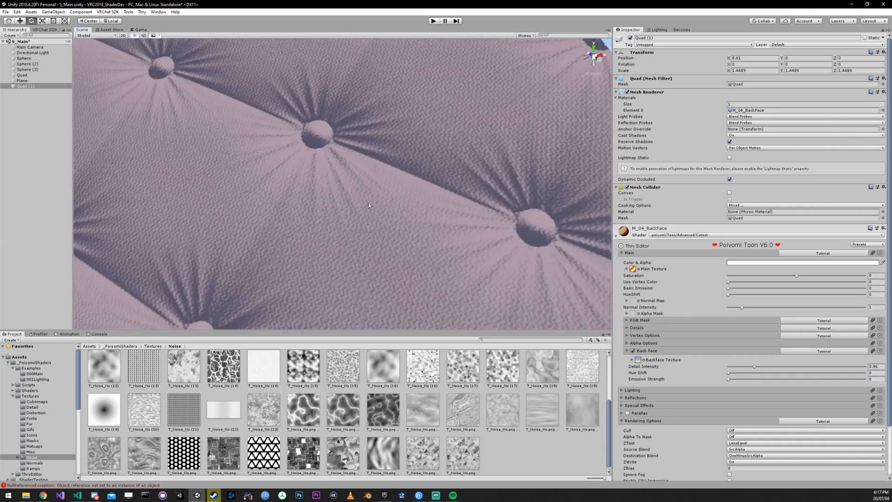
pyautogui.moveTo(314, 121)
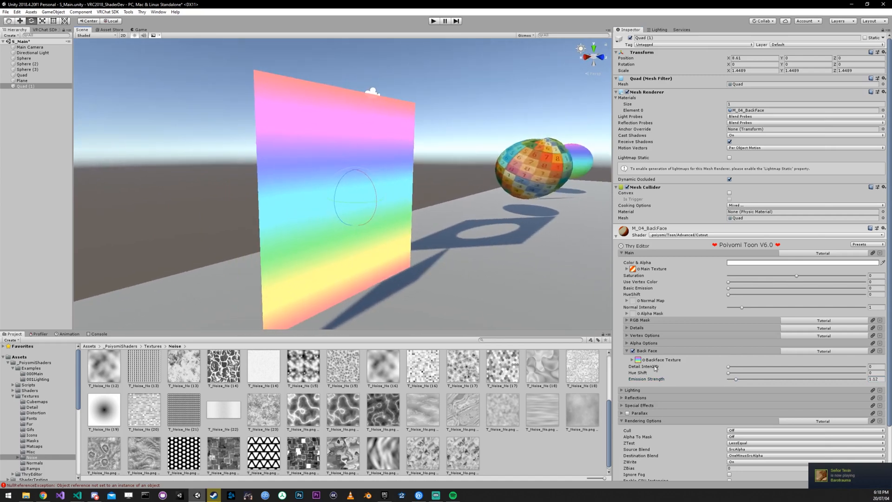
# Expand the rainbow BackFace Texture's tiling and offset foldout
pyautogui.click(632, 359)
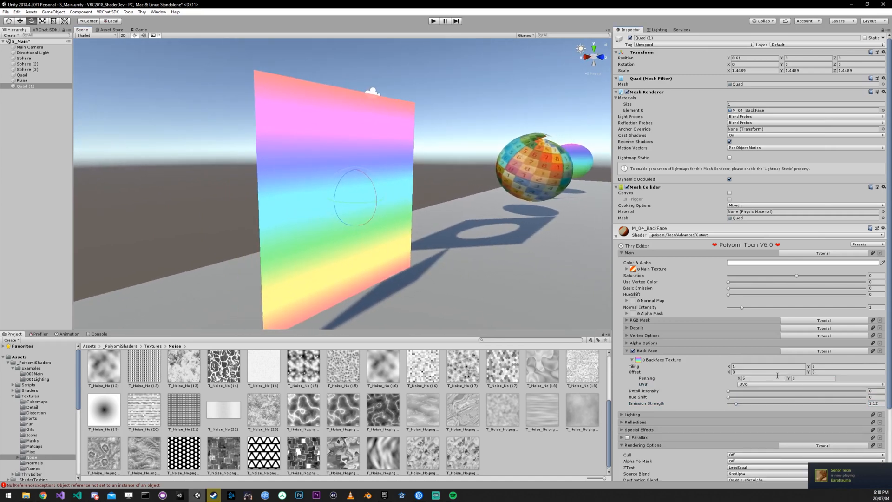